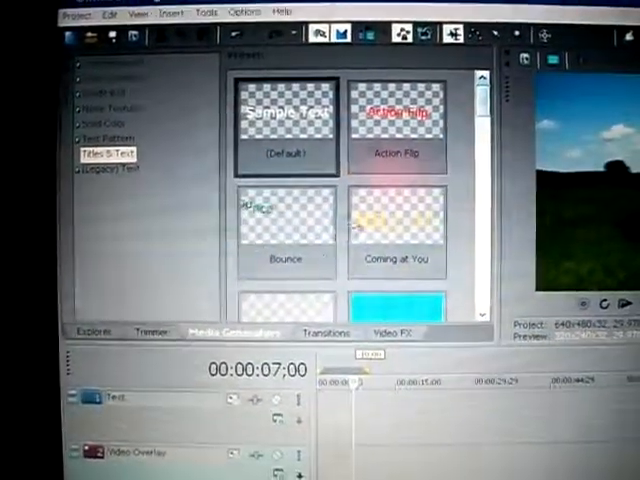
Show the Titles & Text generator presets and browse down to the Slide Right and Slide Up styles.
{"action": "left_click", "coordinate": [160, 311]}
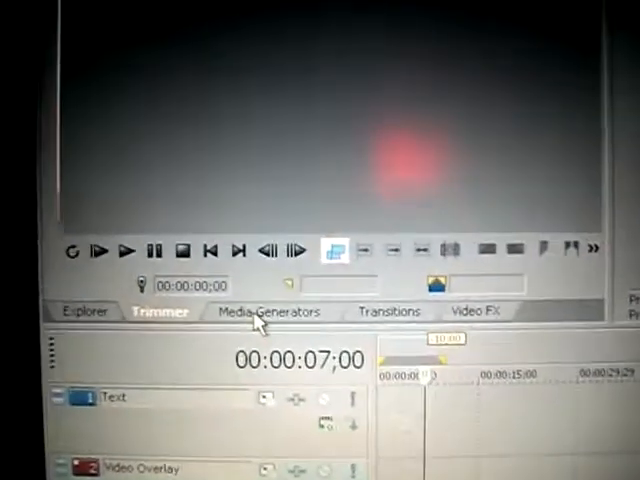
{"action": "left_click", "coordinate": [267, 311]}
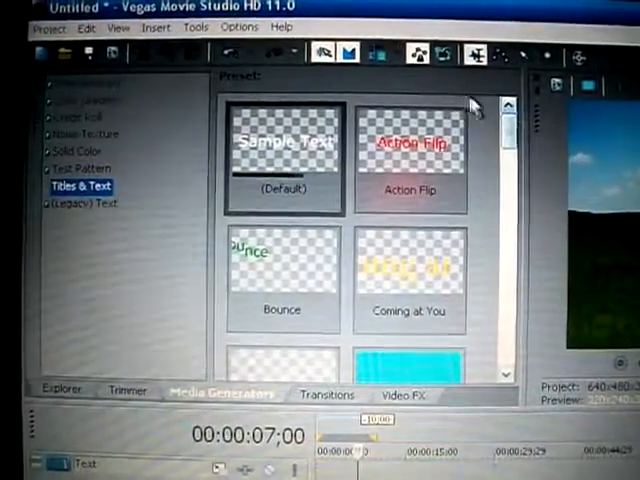
{"action": "scroll", "scroll_direction": "down", "scroll_amount": 3}
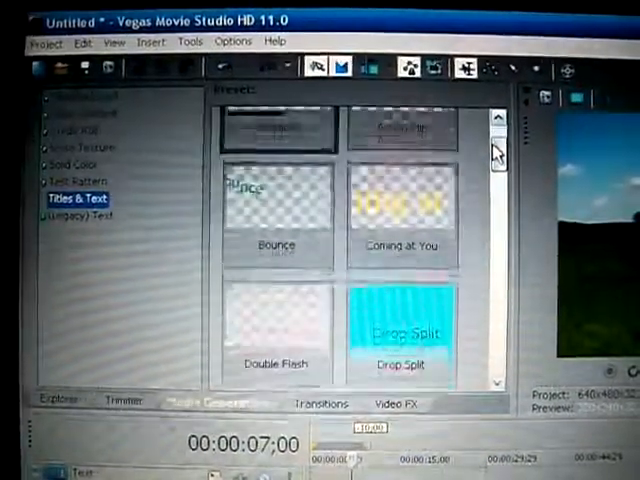
{"action": "scroll", "scroll_direction": "down", "scroll_amount": 3}
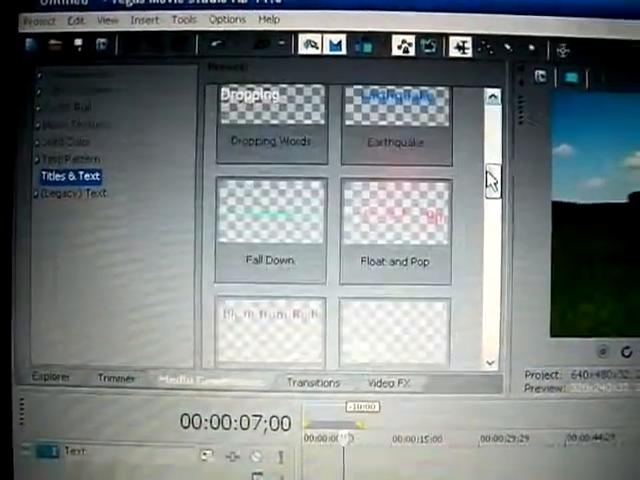
{"action": "scroll", "scroll_direction": "down", "scroll_amount": 3}
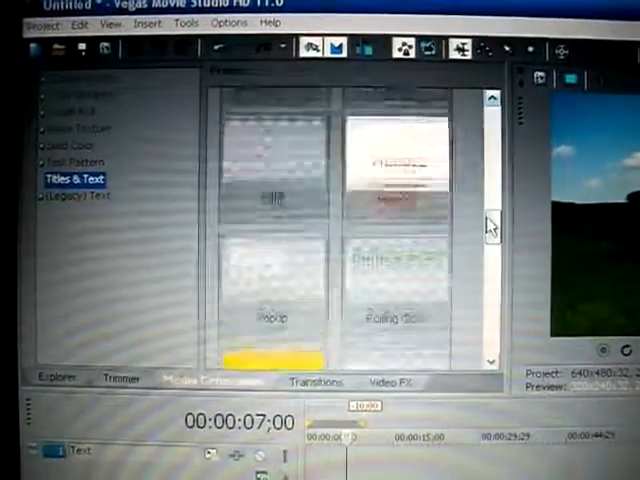
{"action": "scroll", "scroll_direction": "down", "scroll_amount": 3}
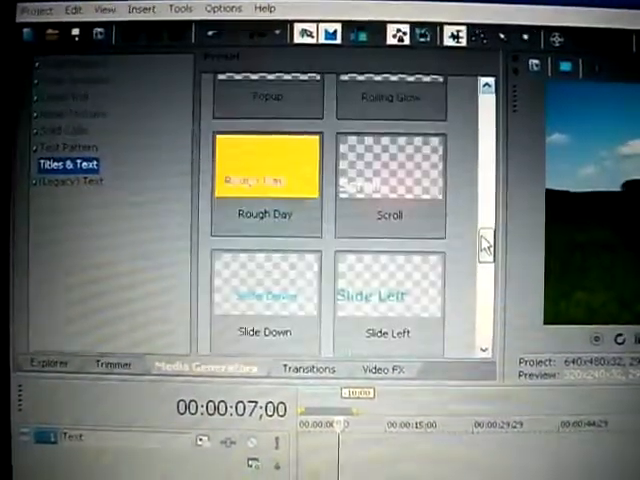
{"action": "scroll", "scroll_direction": "down", "scroll_amount": 3}
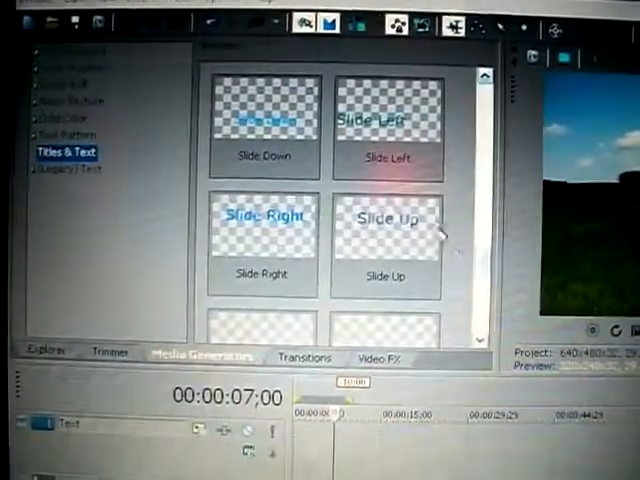
Drop the Float and Pop preset onto the Video Overlay track, bringing up its Titles & Text editor.
{"action": "left_click", "coordinate": [385, 130]}
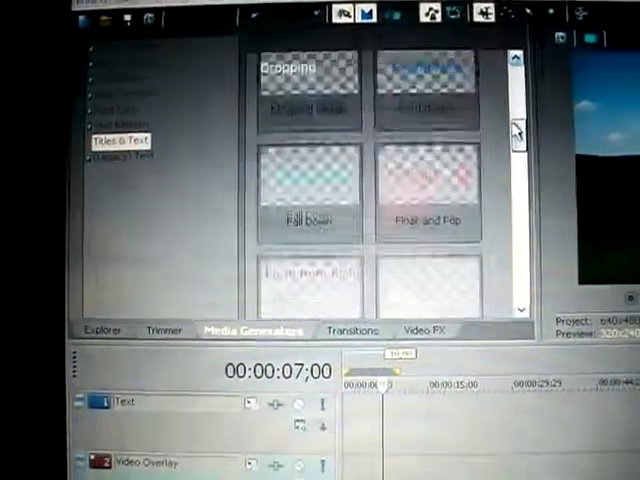
{"action": "scroll", "scroll_direction": "down", "scroll_amount": 3}
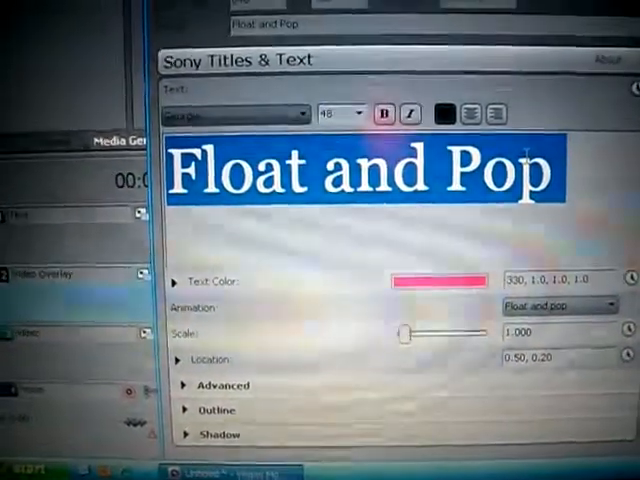
Replace the sample wording with the lines 'jfjgk' and 'jgkg hlkhlkhl'.
{"action": "type", "text": "jfjgk"}
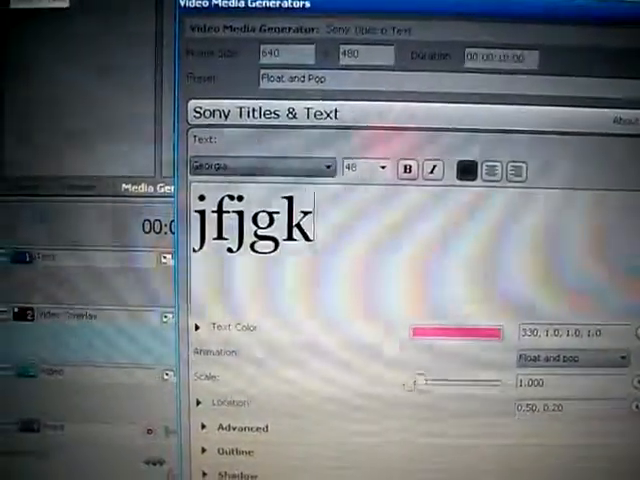
{"action": "type", "text": "jgkg hlkhlkhl"}
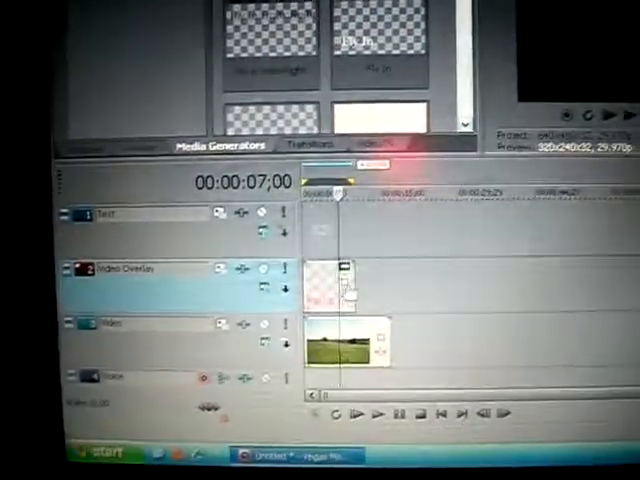
Reopen the overlay title via Edit Generated Media and retype its text as 'jfjgkjgkg'.
{"action": "right_click", "coordinate": [345, 280]}
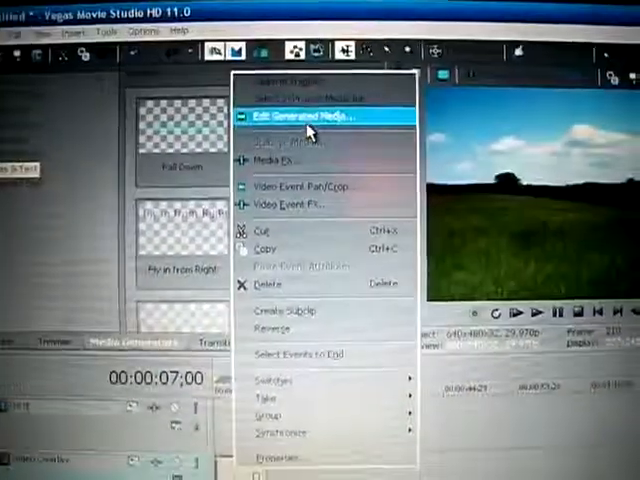
{"action": "left_click", "coordinate": [298, 116]}
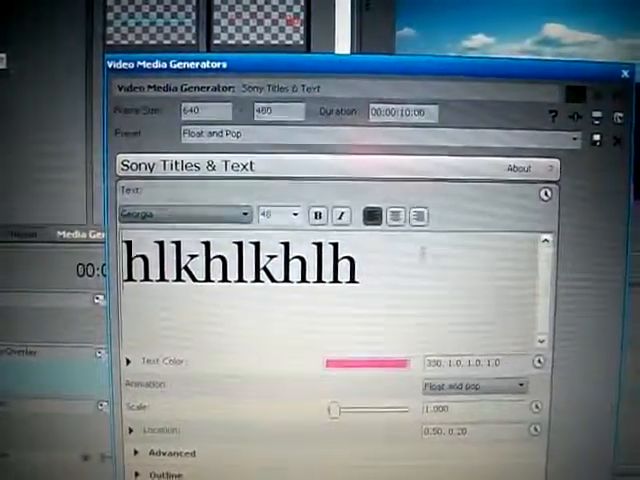
{"action": "type", "text": "jfjgkjgkg"}
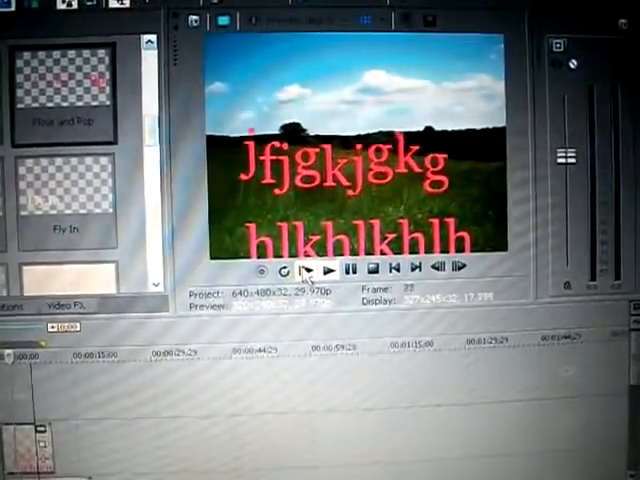
{"action": "left_click", "coordinate": [331, 267]}
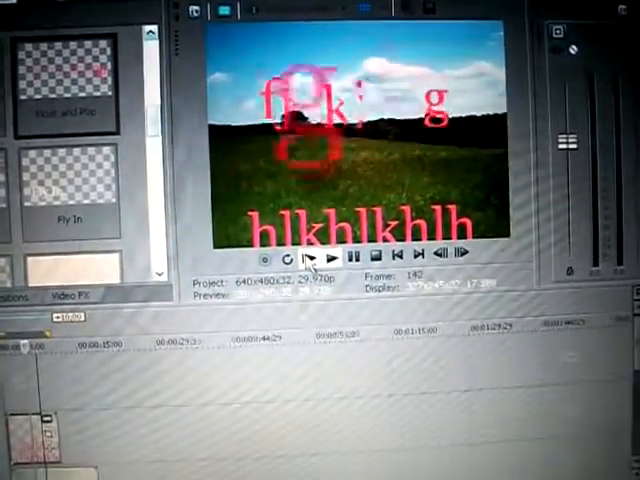
{"action": "left_click", "coordinate": [303, 255]}
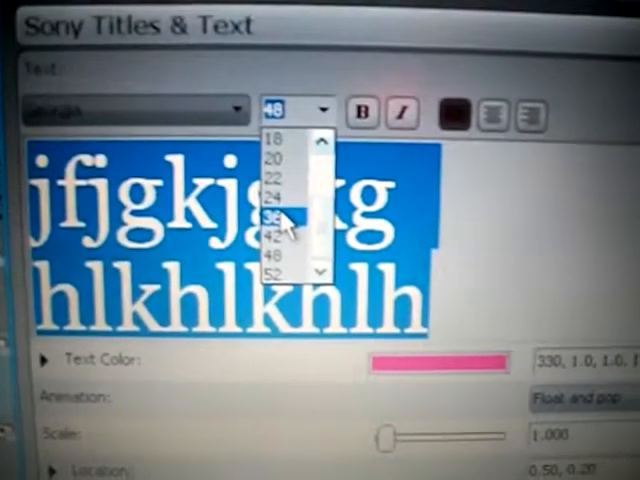
Set both selected title lines to font size 36.
{"action": "left_click", "coordinate": [275, 216]}
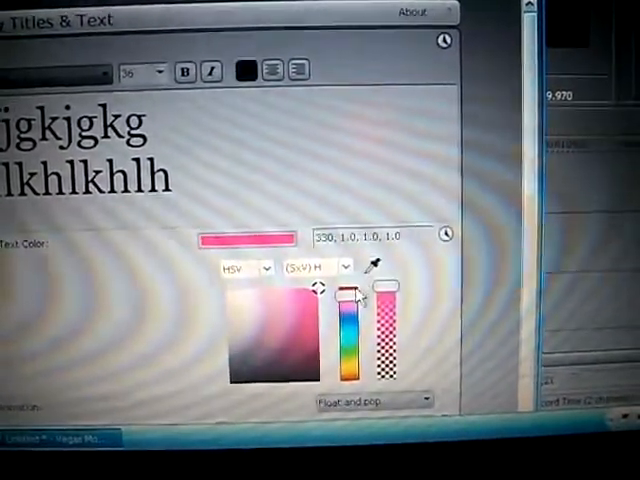
Shift the text colour hue in the HSV picker from pink to yellow.
{"action": "left_click_drag", "start_coordinate": [352, 292], "coordinate": [360, 315]}
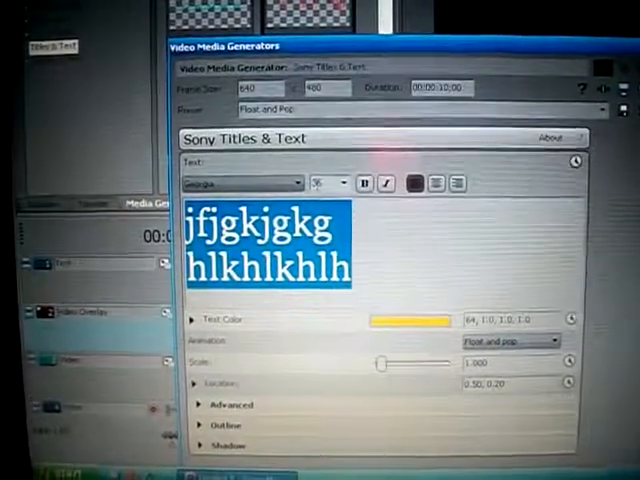
Change the title font from Georgia to Arial.
{"action": "left_click", "coordinate": [295, 183]}
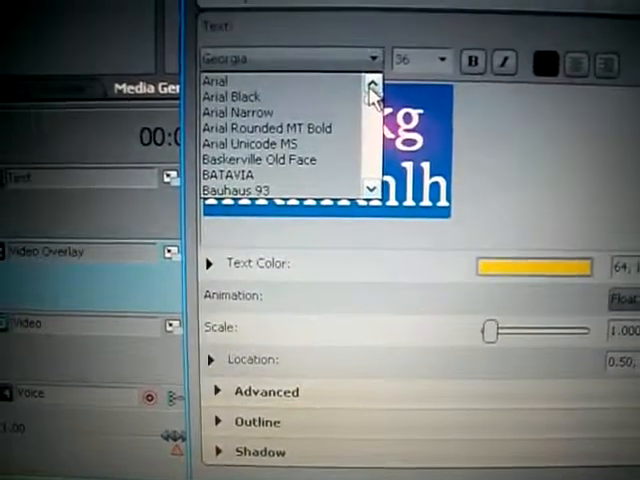
{"action": "left_click", "coordinate": [215, 80]}
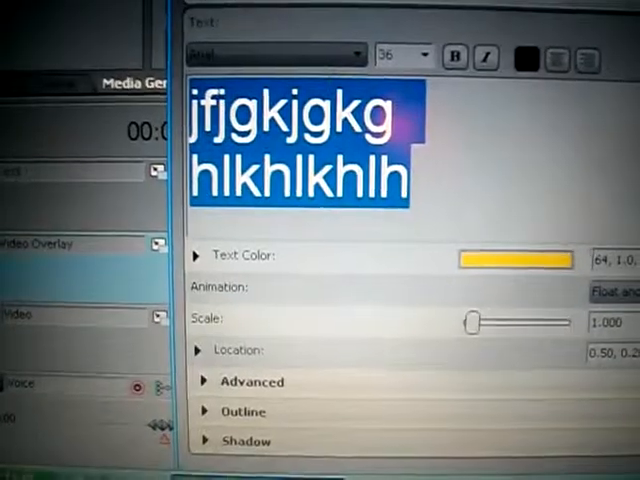